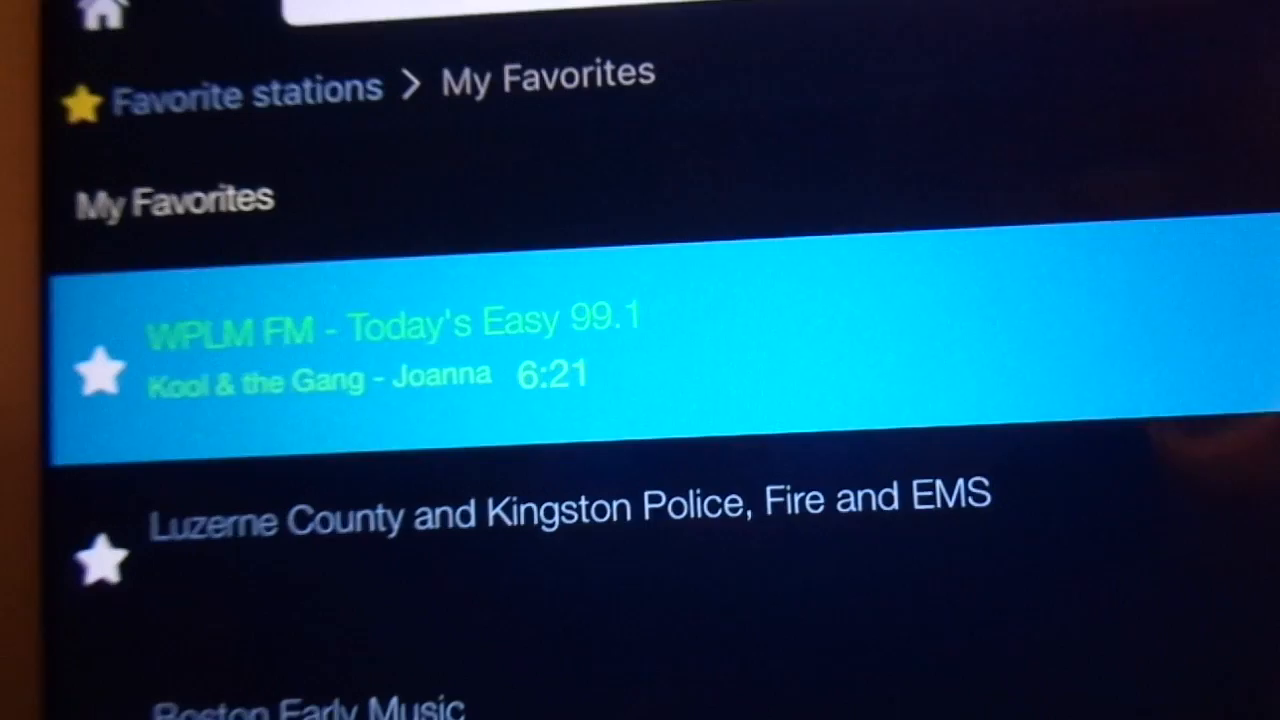
scroll("down", 3)
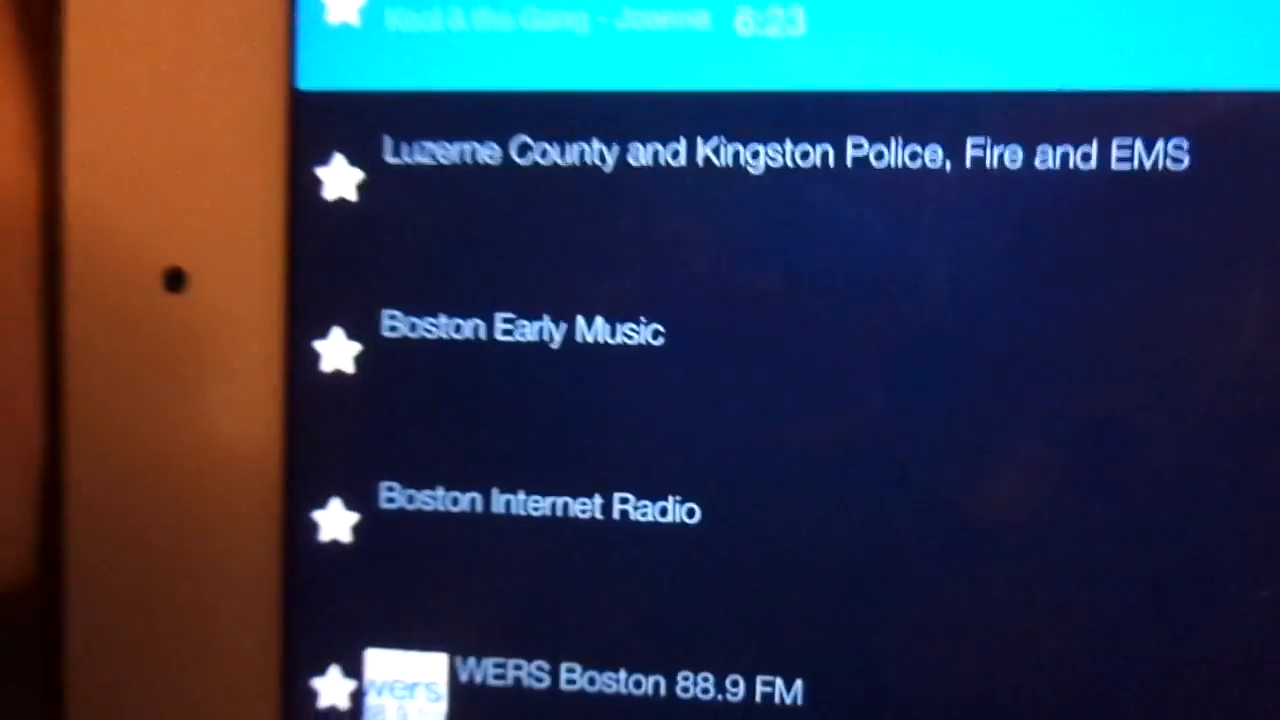